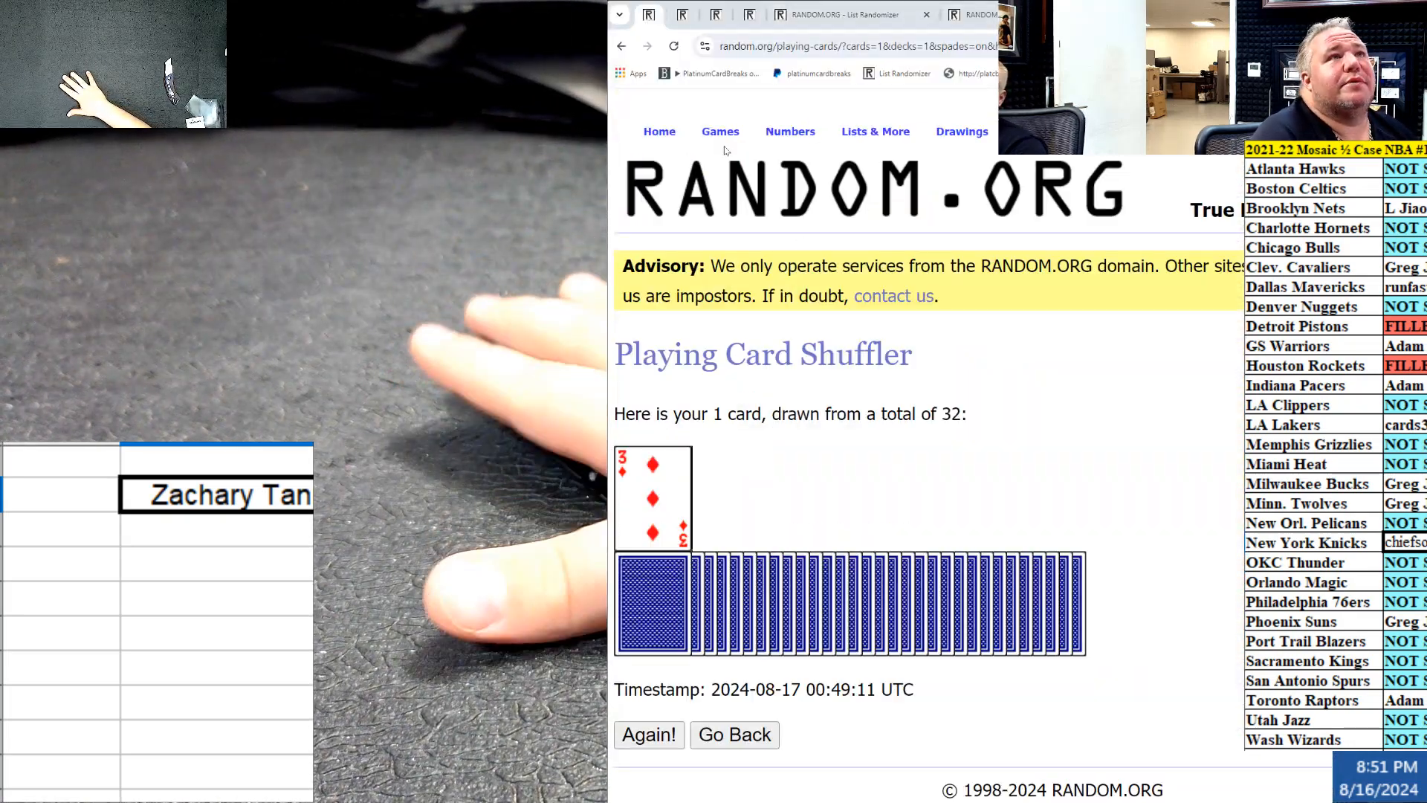
Switch from the card shuffler result to the List Randomizer tab with the numbers
{"action": "left_click", "coordinate": [649, 734]}
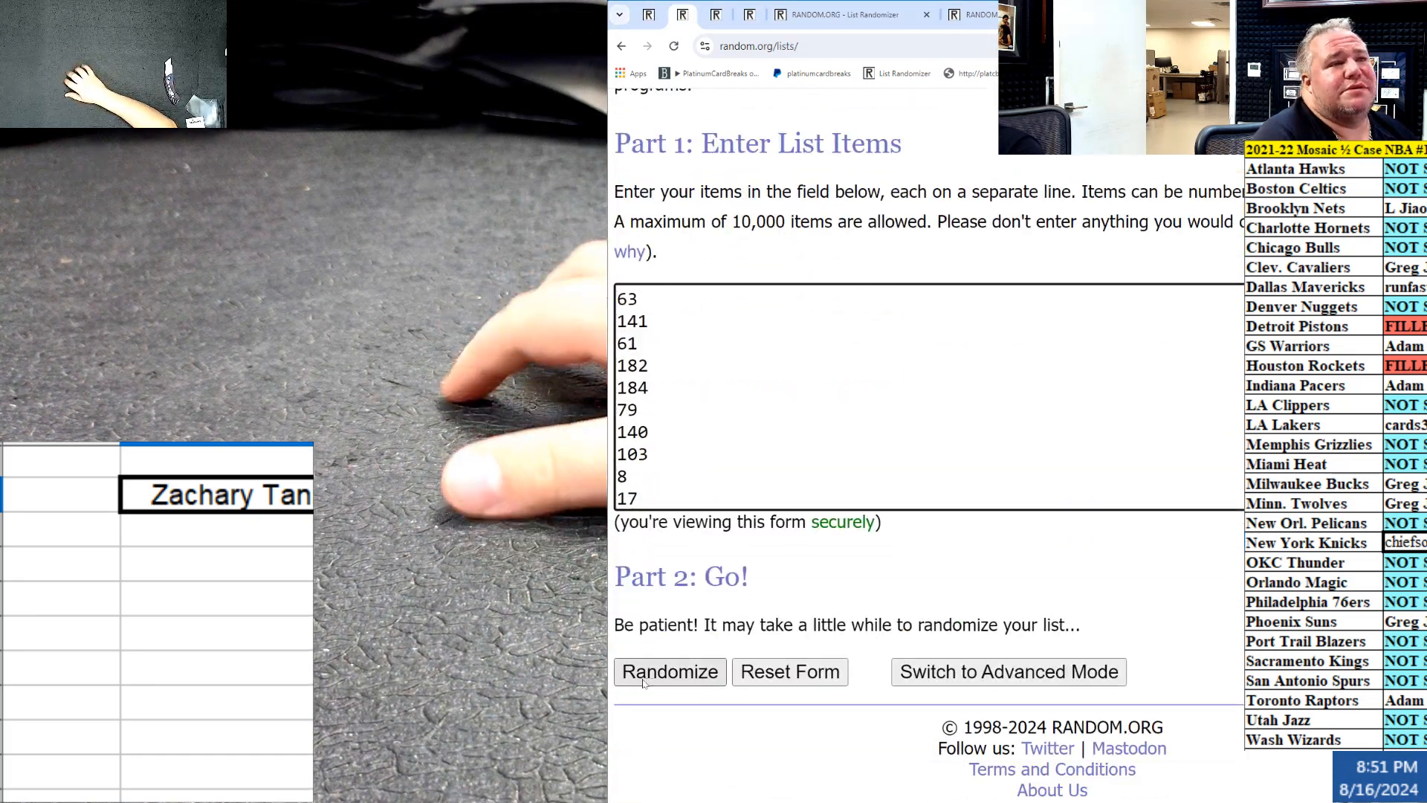
Randomize the 76 numbers three times, ending with the order starting 128, 62, 152
{"action": "left_click", "coordinate": [669, 672]}
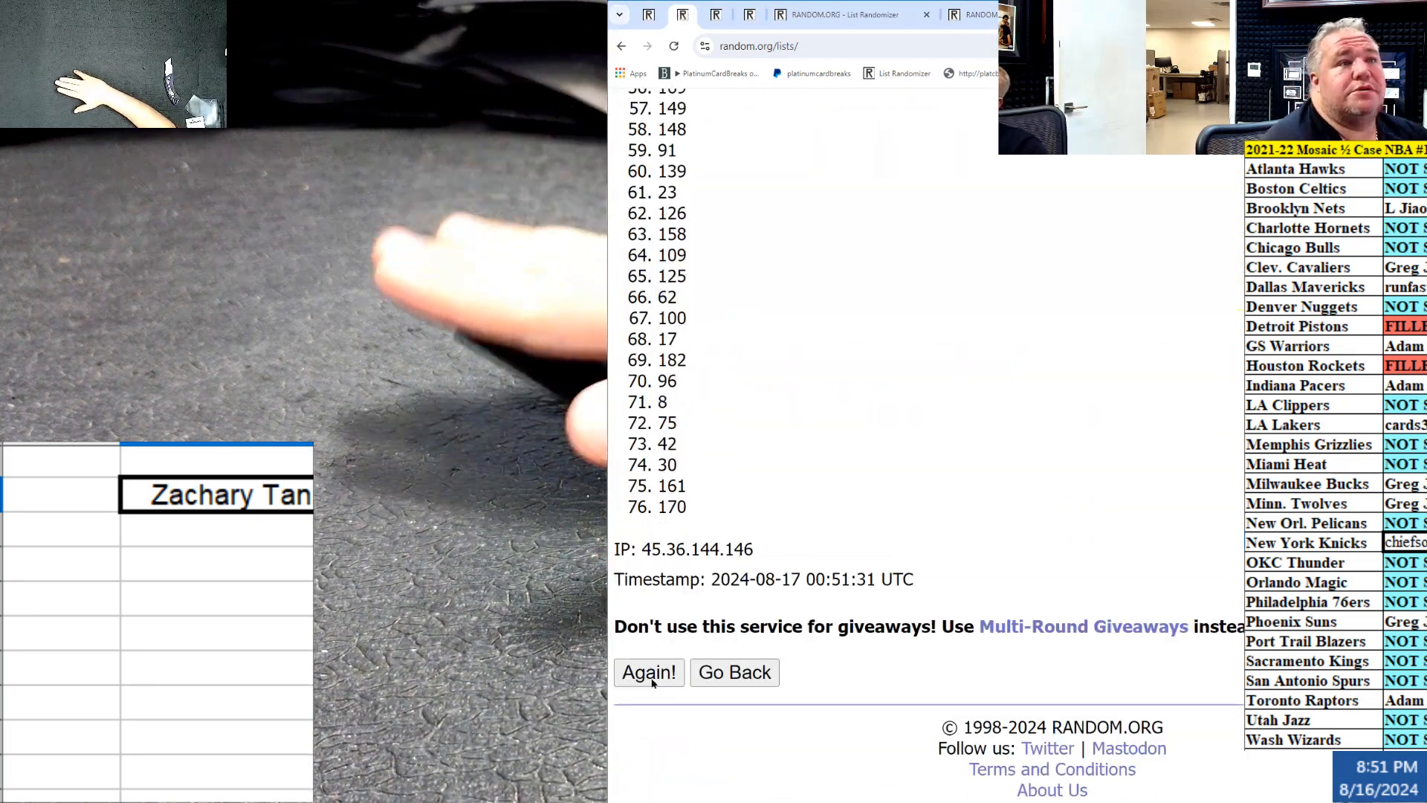
{"action": "left_click", "coordinate": [649, 673]}
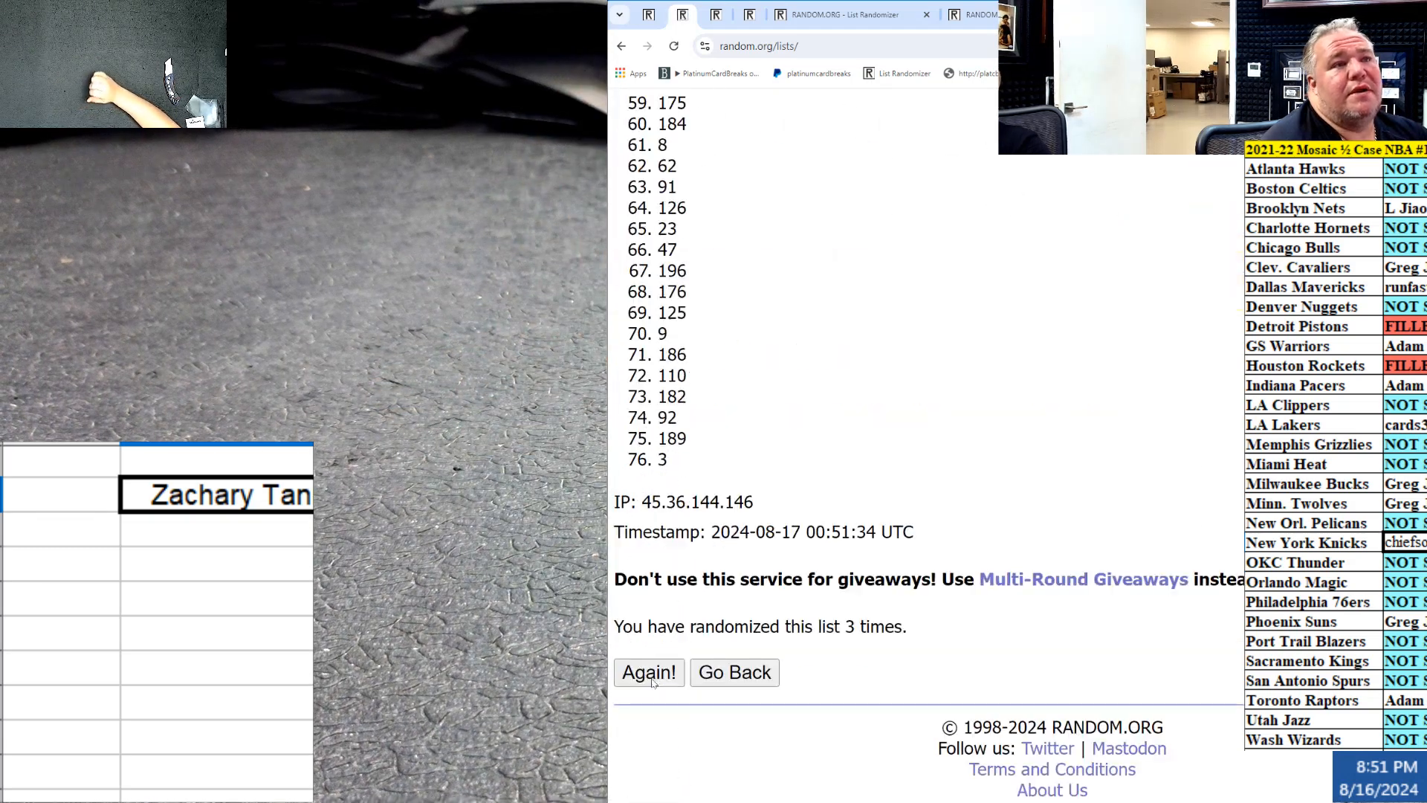
{"action": "left_click", "coordinate": [649, 673]}
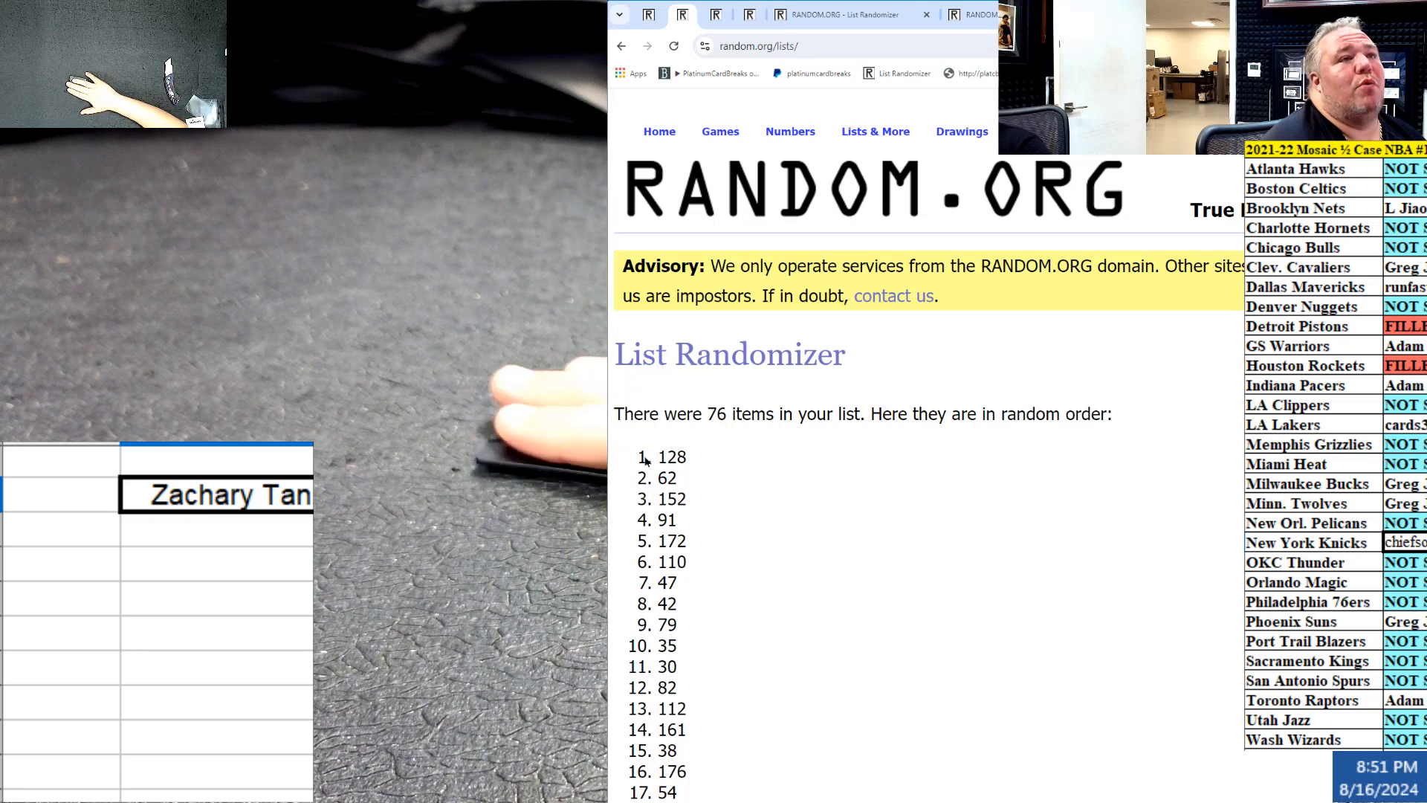
Return to a fresh List Randomizer form via Lists & More, holding numbers starting 109, 181, 169
{"action": "double_click", "coordinate": [671, 458]}
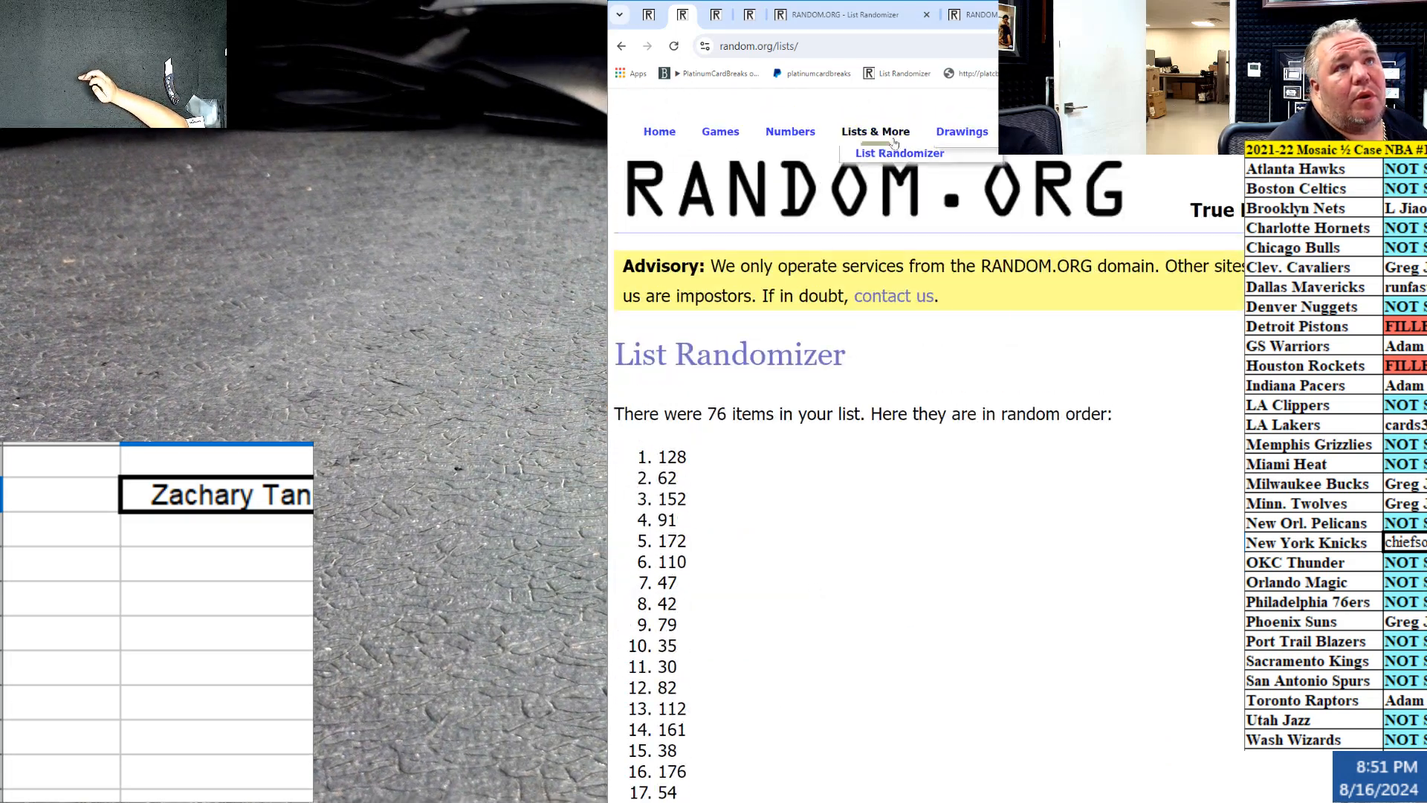
{"action": "left_click", "coordinate": [900, 153]}
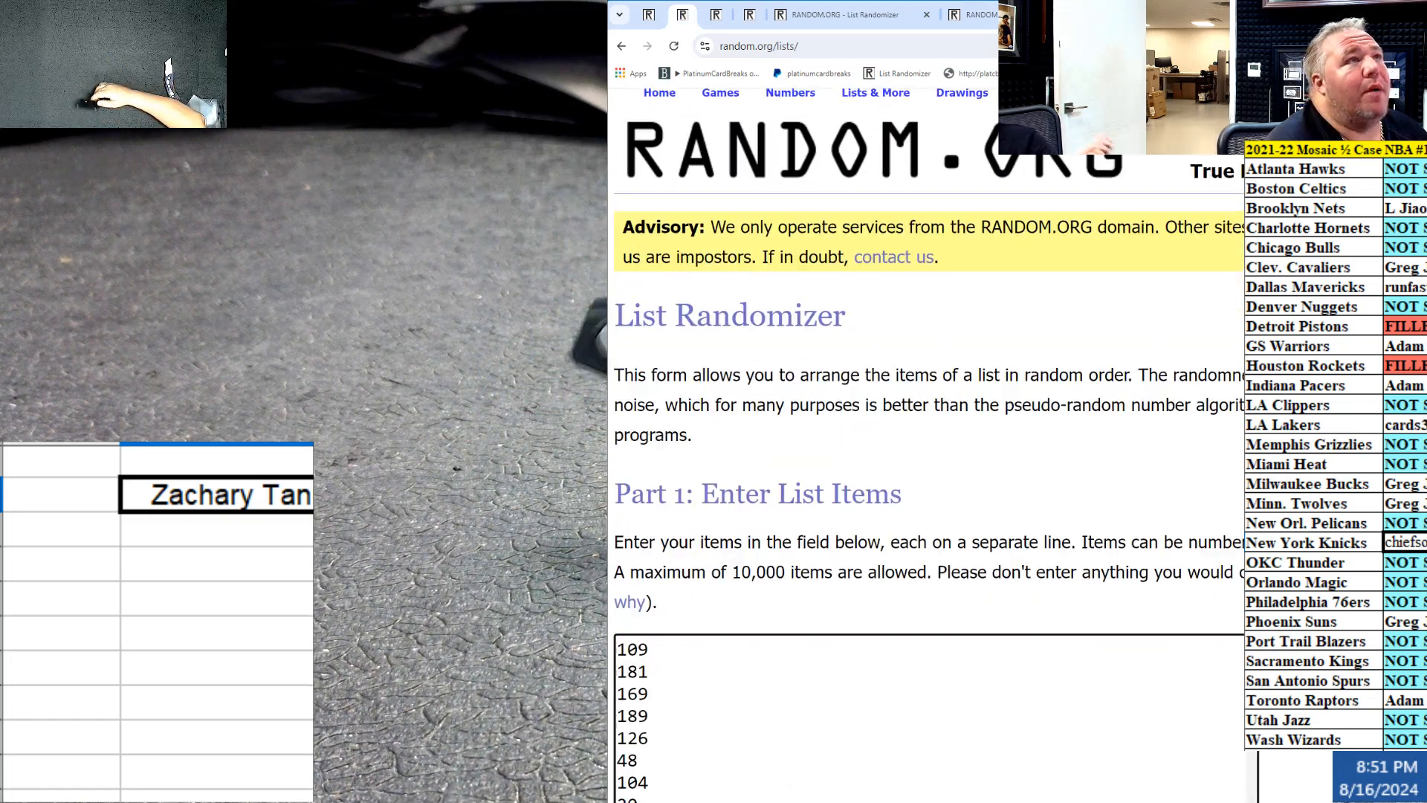